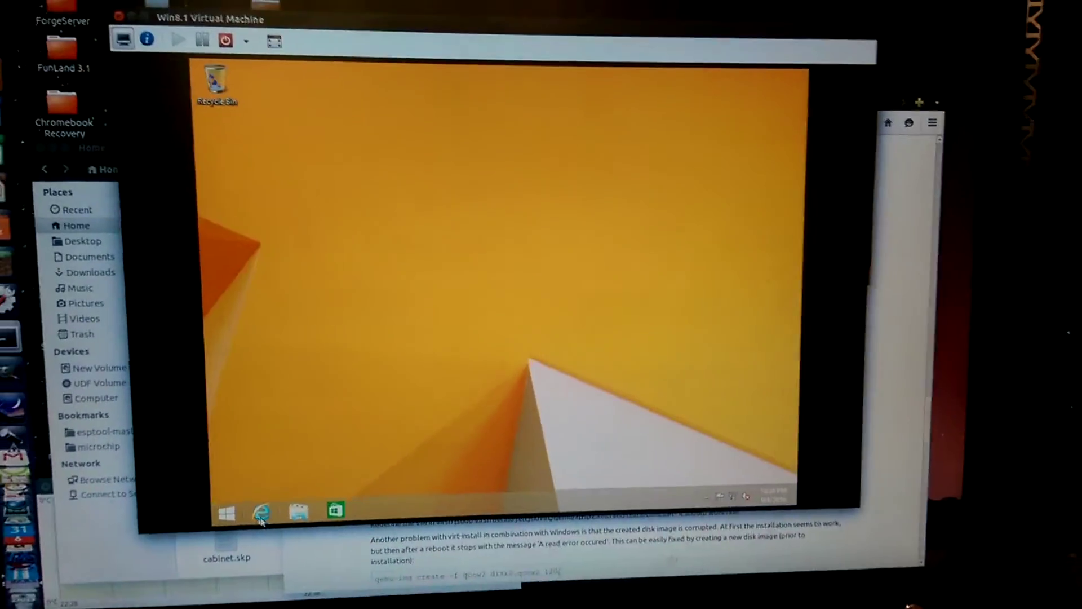
- Launch Internet Explorer from the Windows 8.1 guest taskbar to load the MSN Canada homepage
{"action": "left_click", "coordinate": [258, 509]}
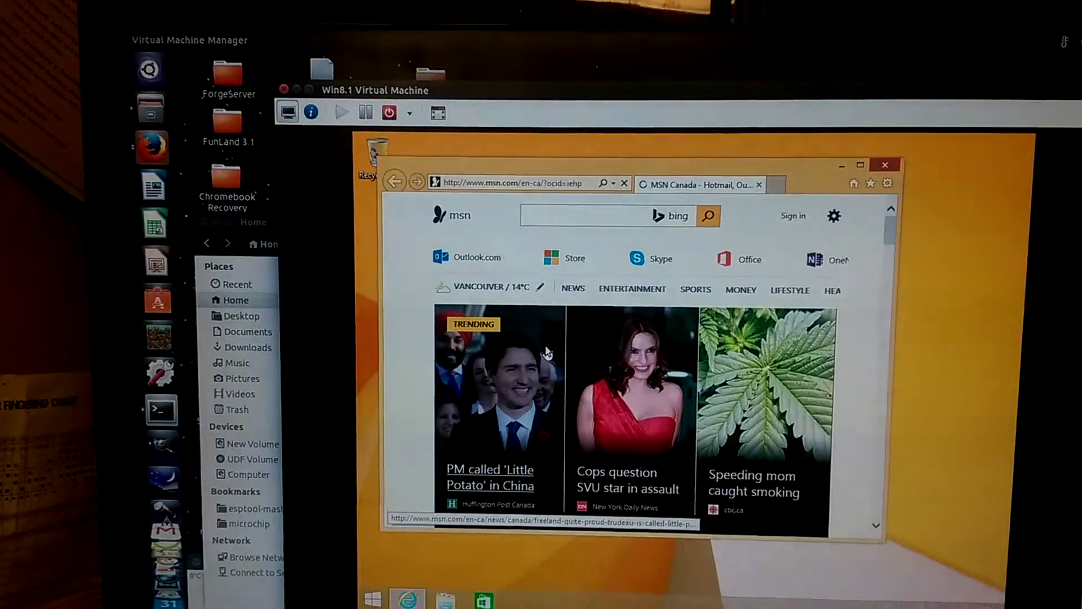